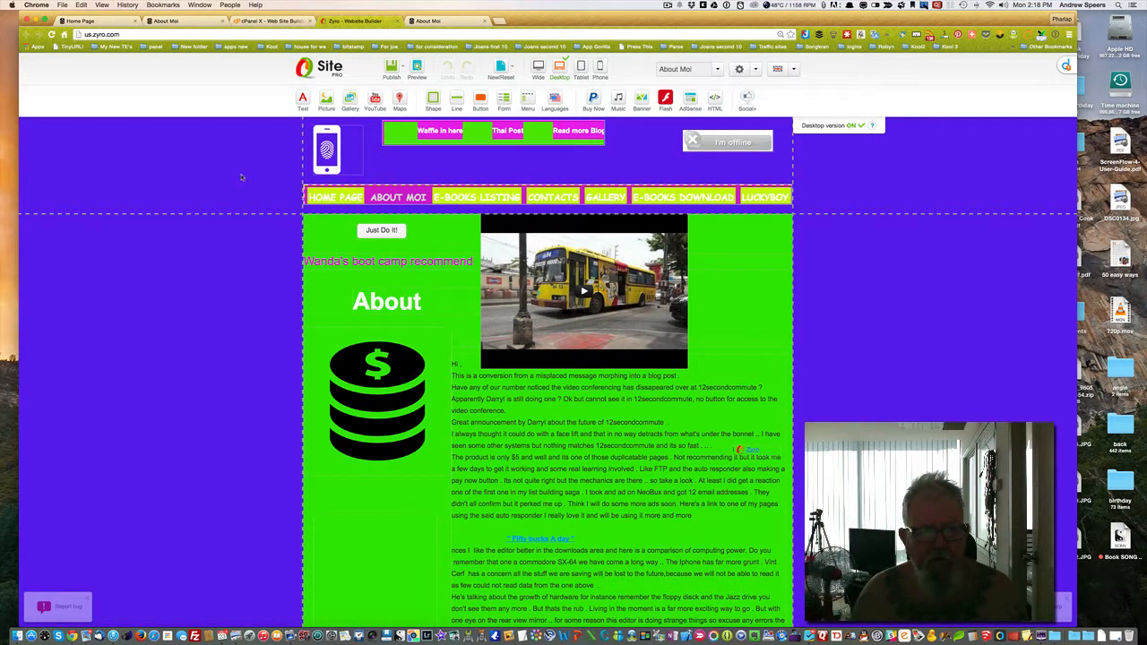
pyautogui.moveTo(786, 218)
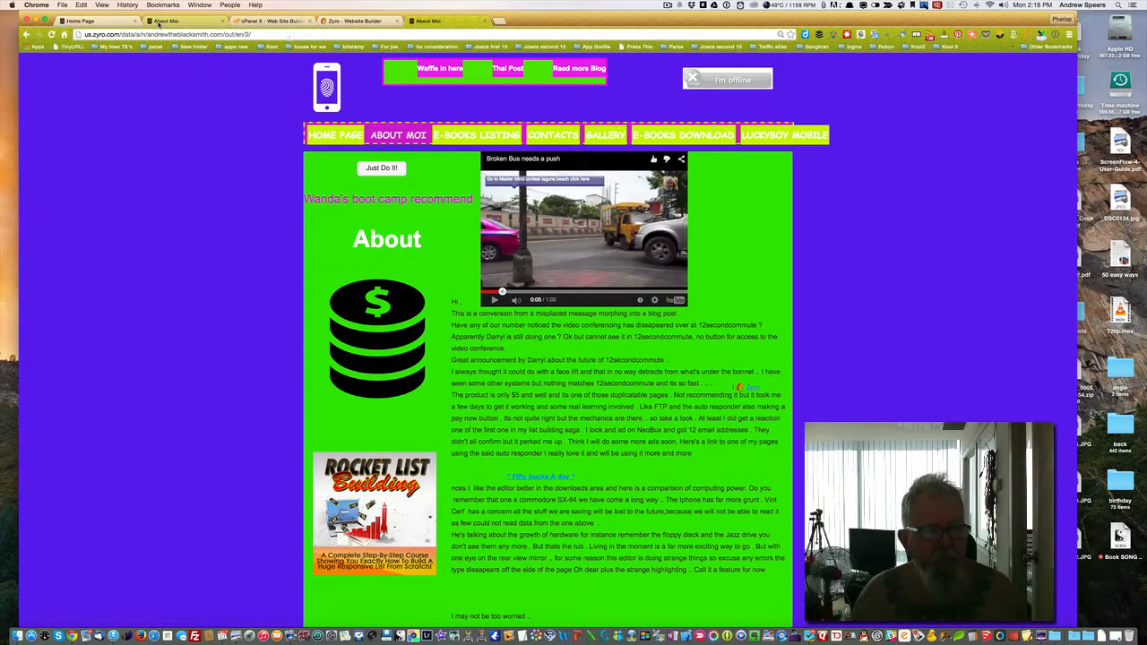
# - Show the cPanel Web Site Builder list of seven domains with their document roots
pyautogui.click(274, 20)
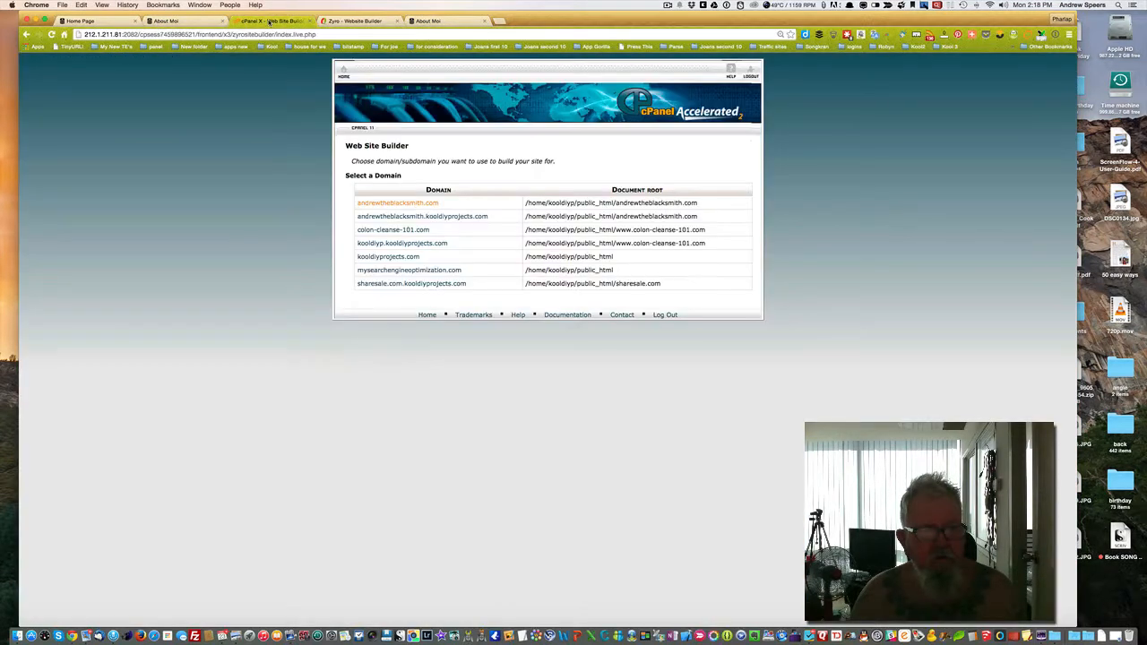
pyautogui.moveTo(157, 254)
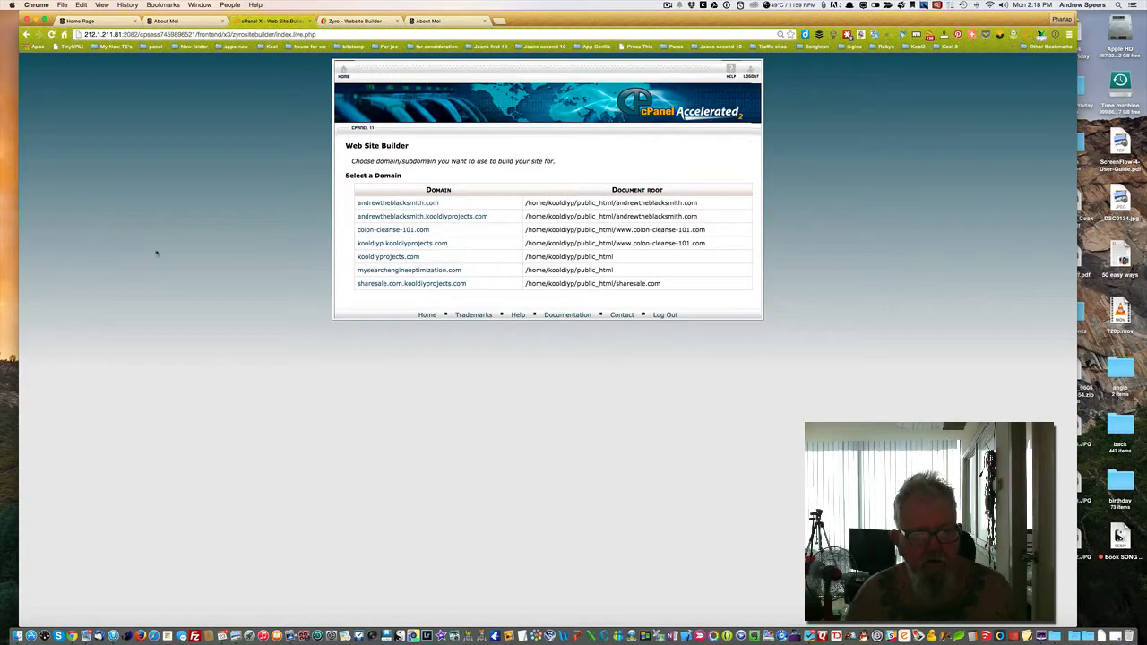
pyautogui.moveTo(71, 208)
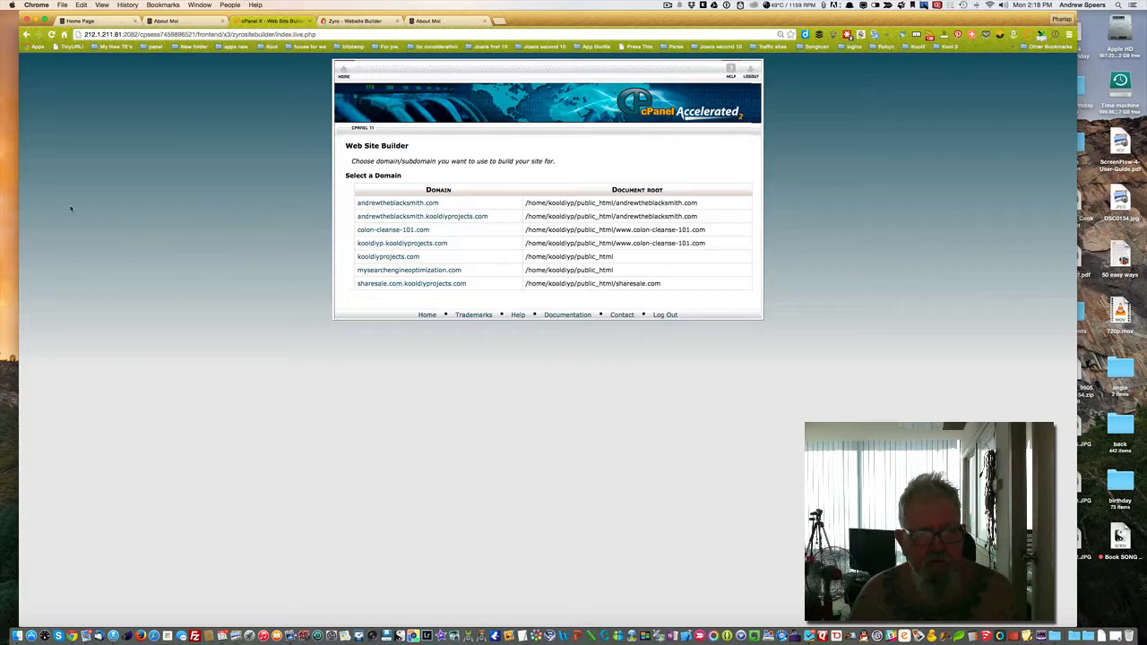
pyautogui.moveTo(507, 178)
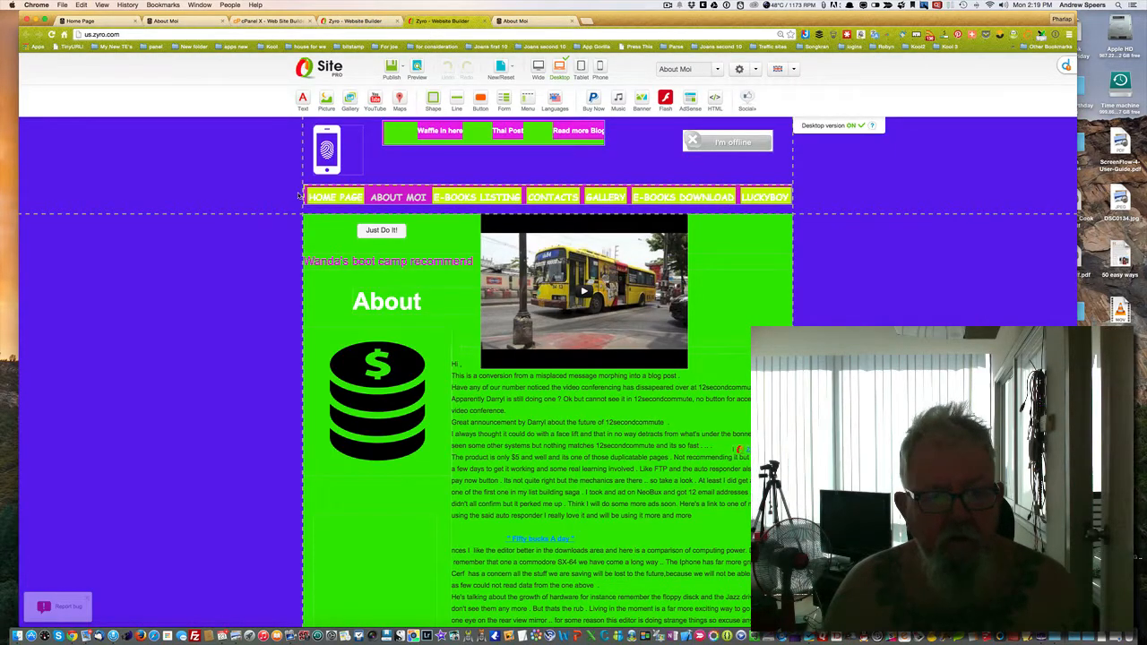
pyautogui.moveTo(555, 188)
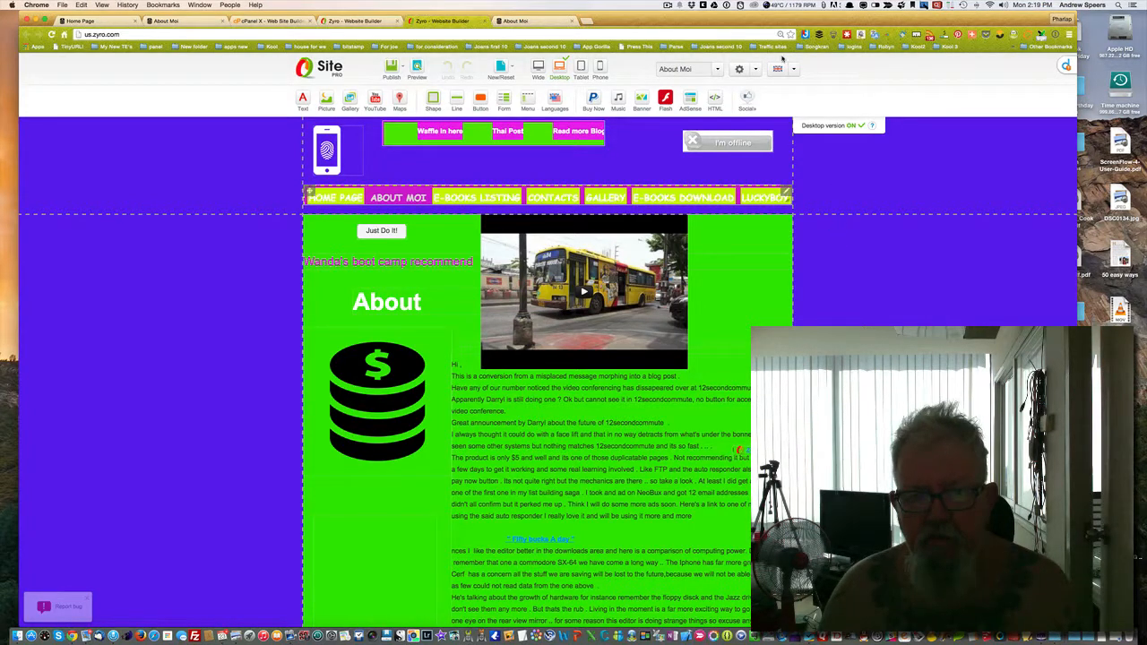
# - Choose a photo as the default site background for all pages, repeating horizontally
pyautogui.click(740, 69)
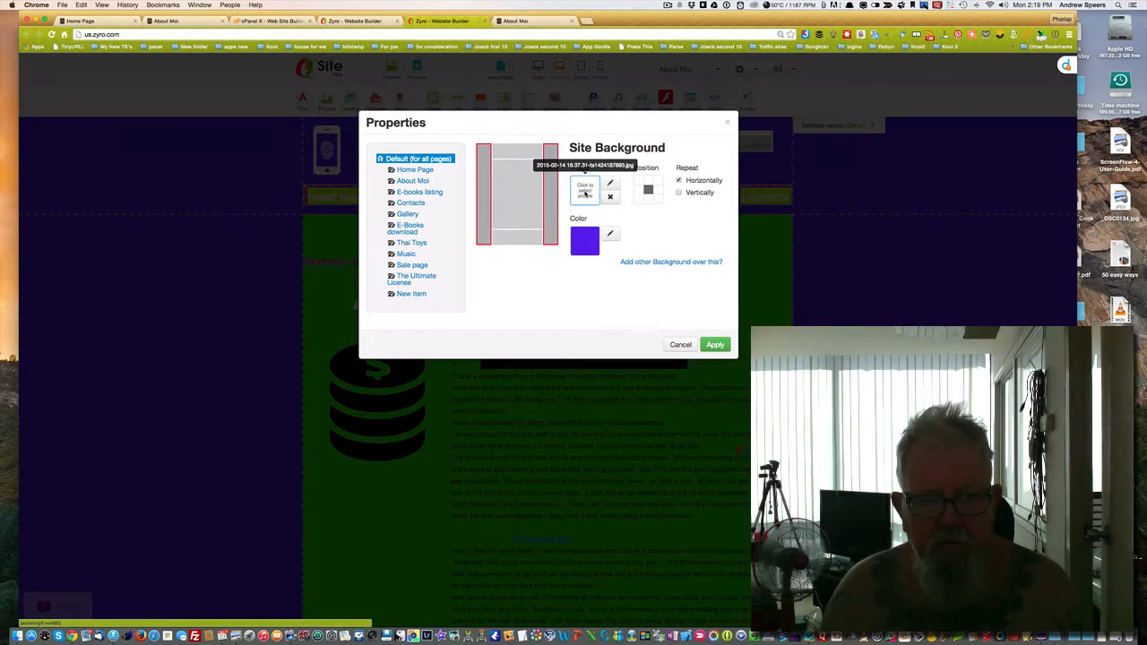
pyautogui.click(584, 190)
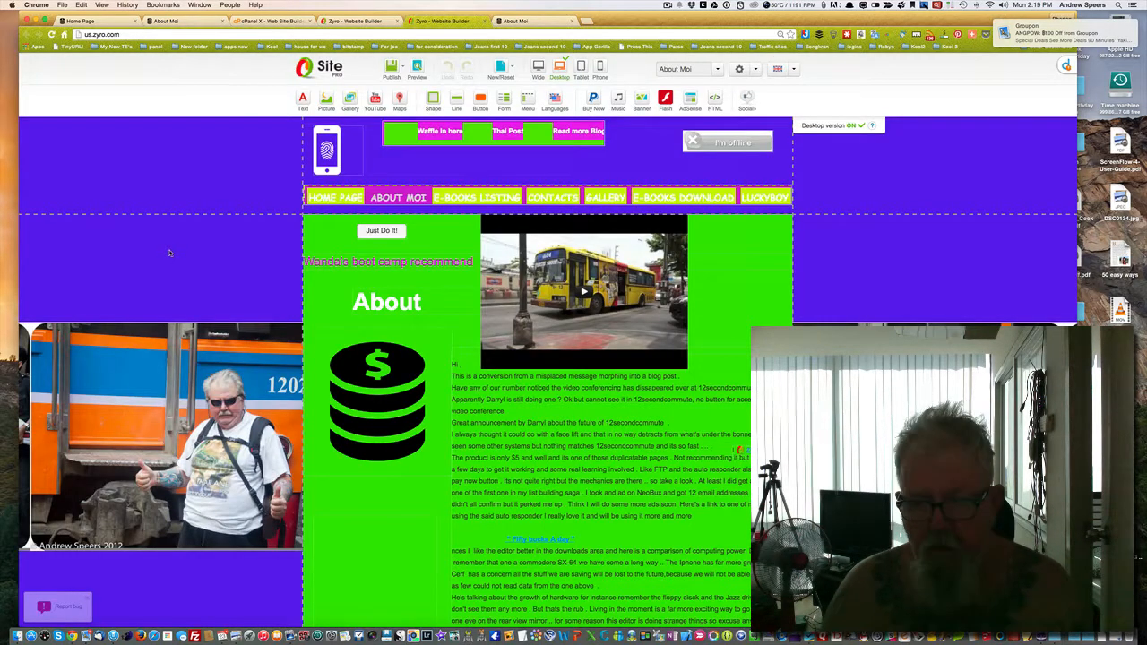
pyautogui.moveTo(167, 260)
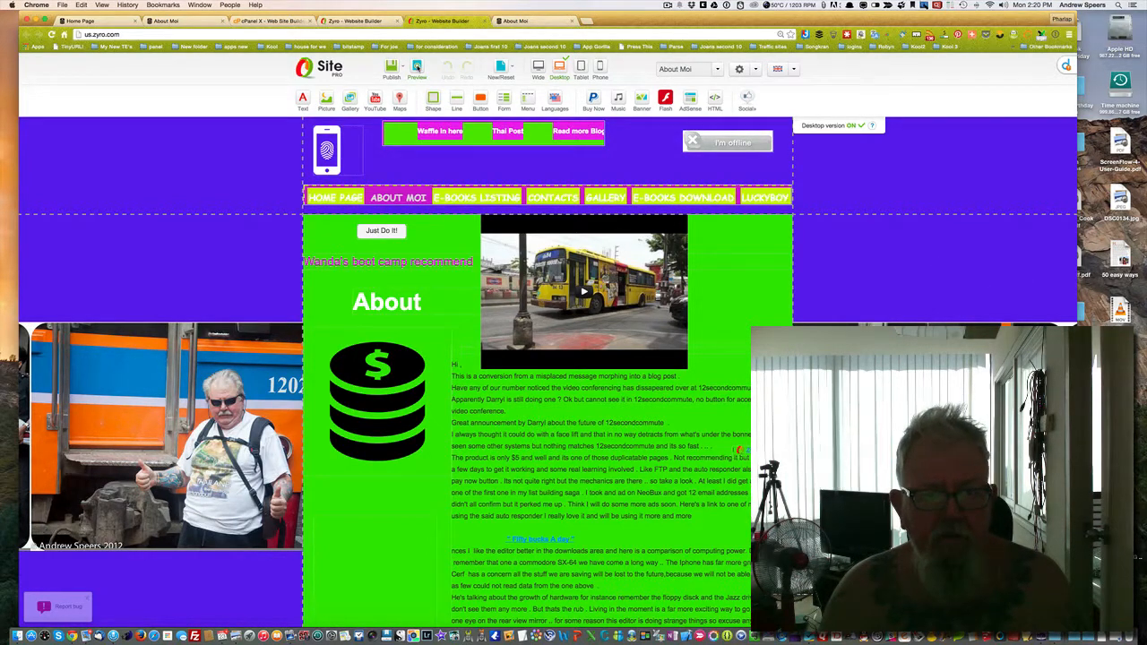
# - Preview the About Moi page with its photo background, then open the Publish dropdown
pyautogui.click(417, 69)
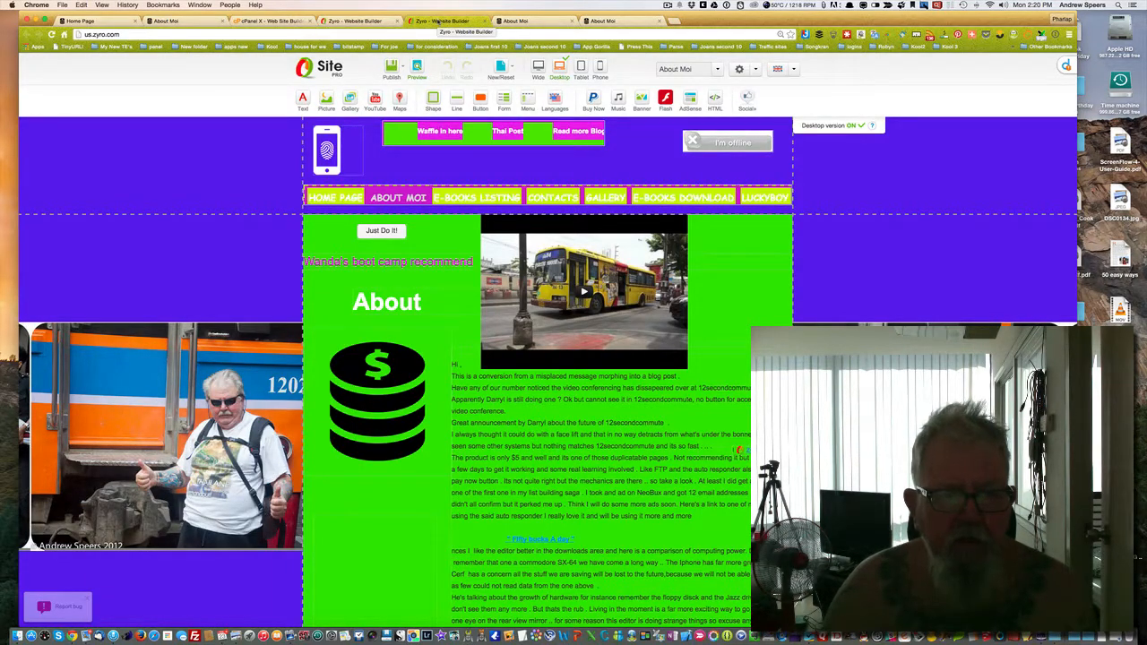
pyautogui.click(392, 68)
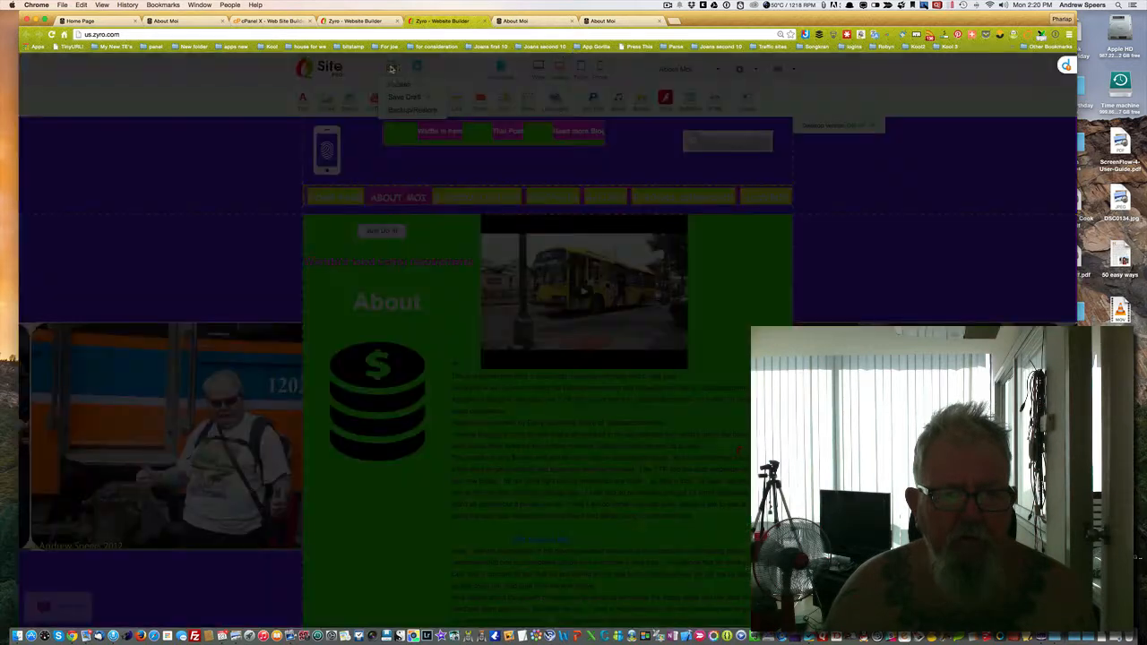